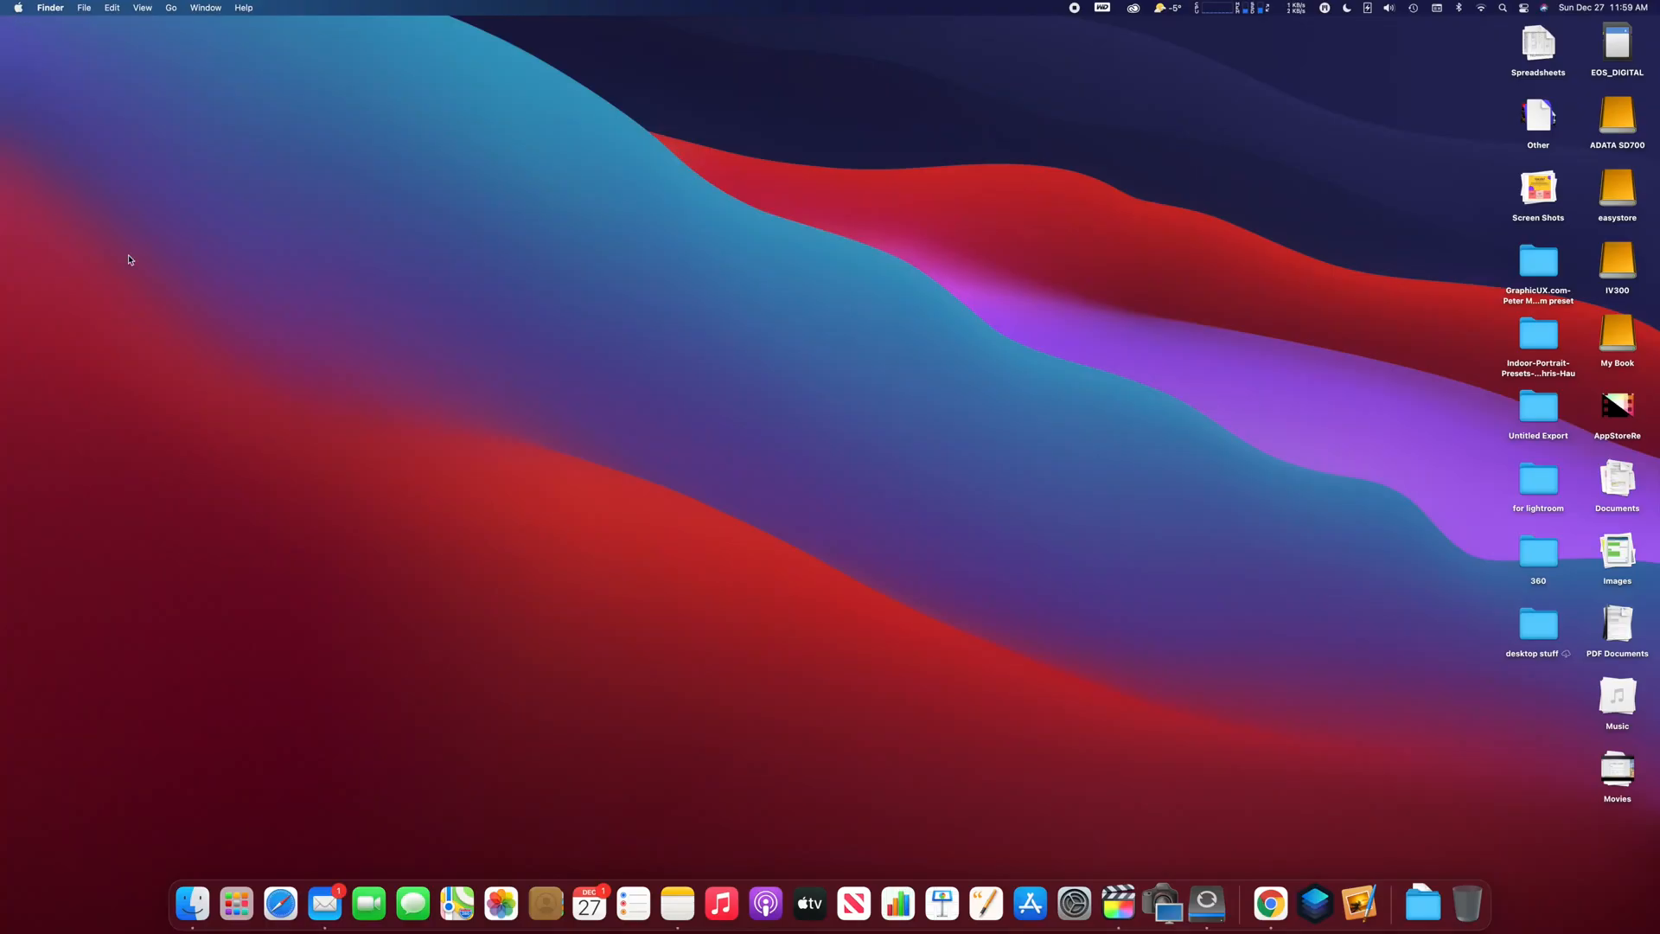
# Show the About This Mac overview from the Apple menu, revealing macOS Big Sur 11.1
pyautogui.click(17, 9)
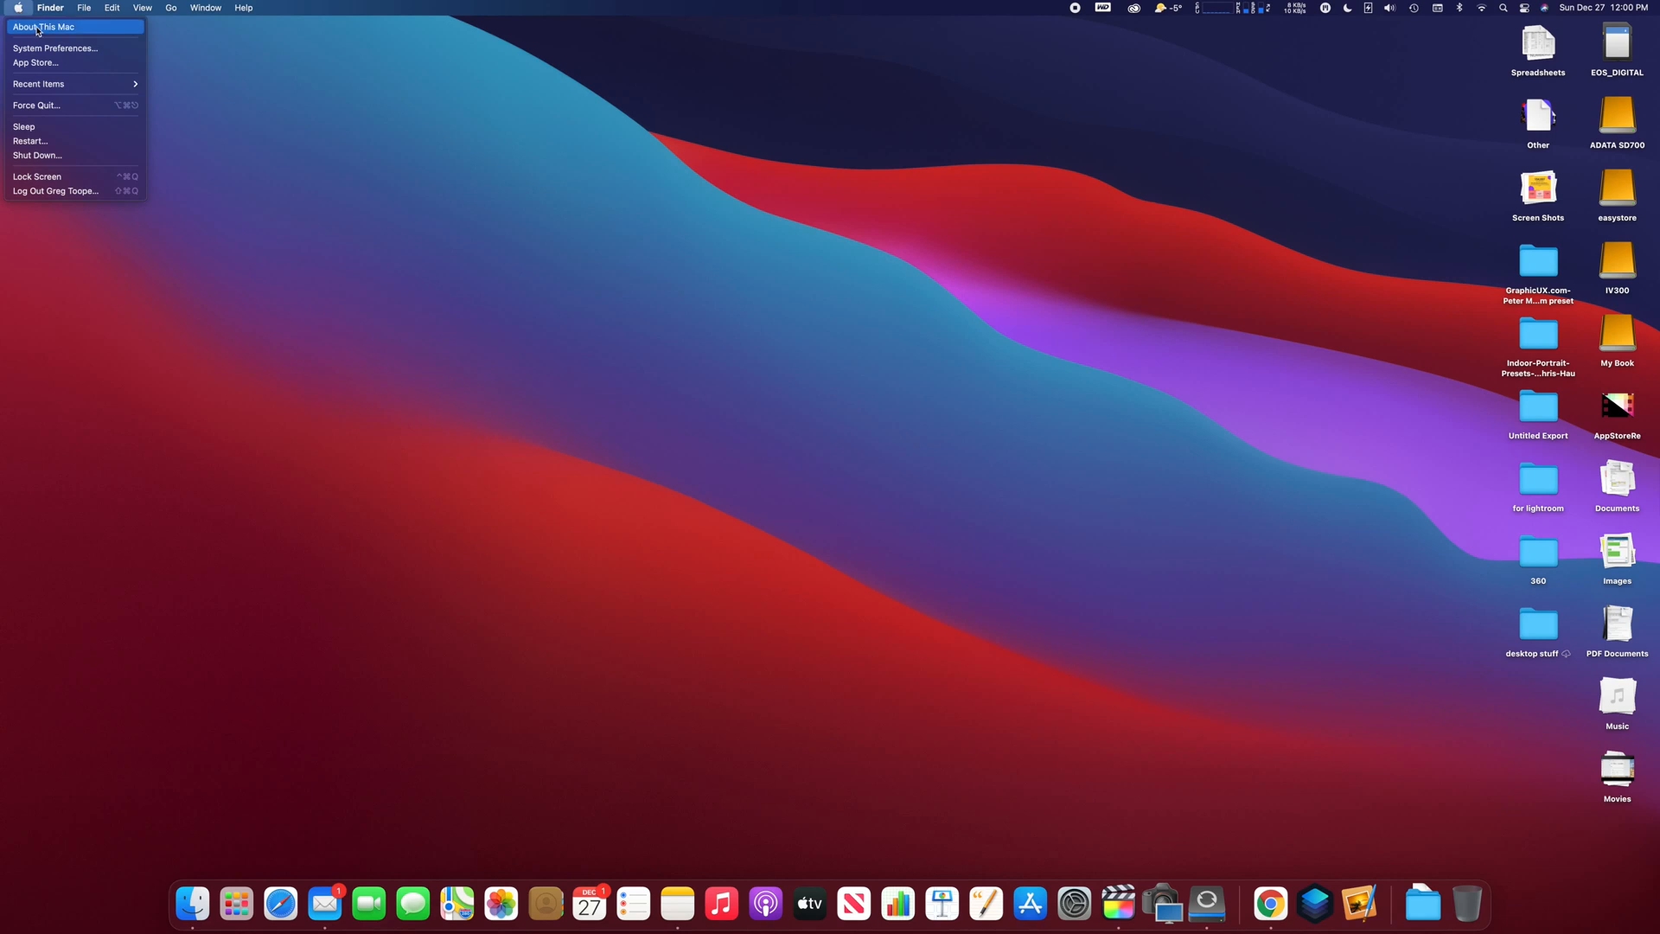
pyautogui.click(43, 26)
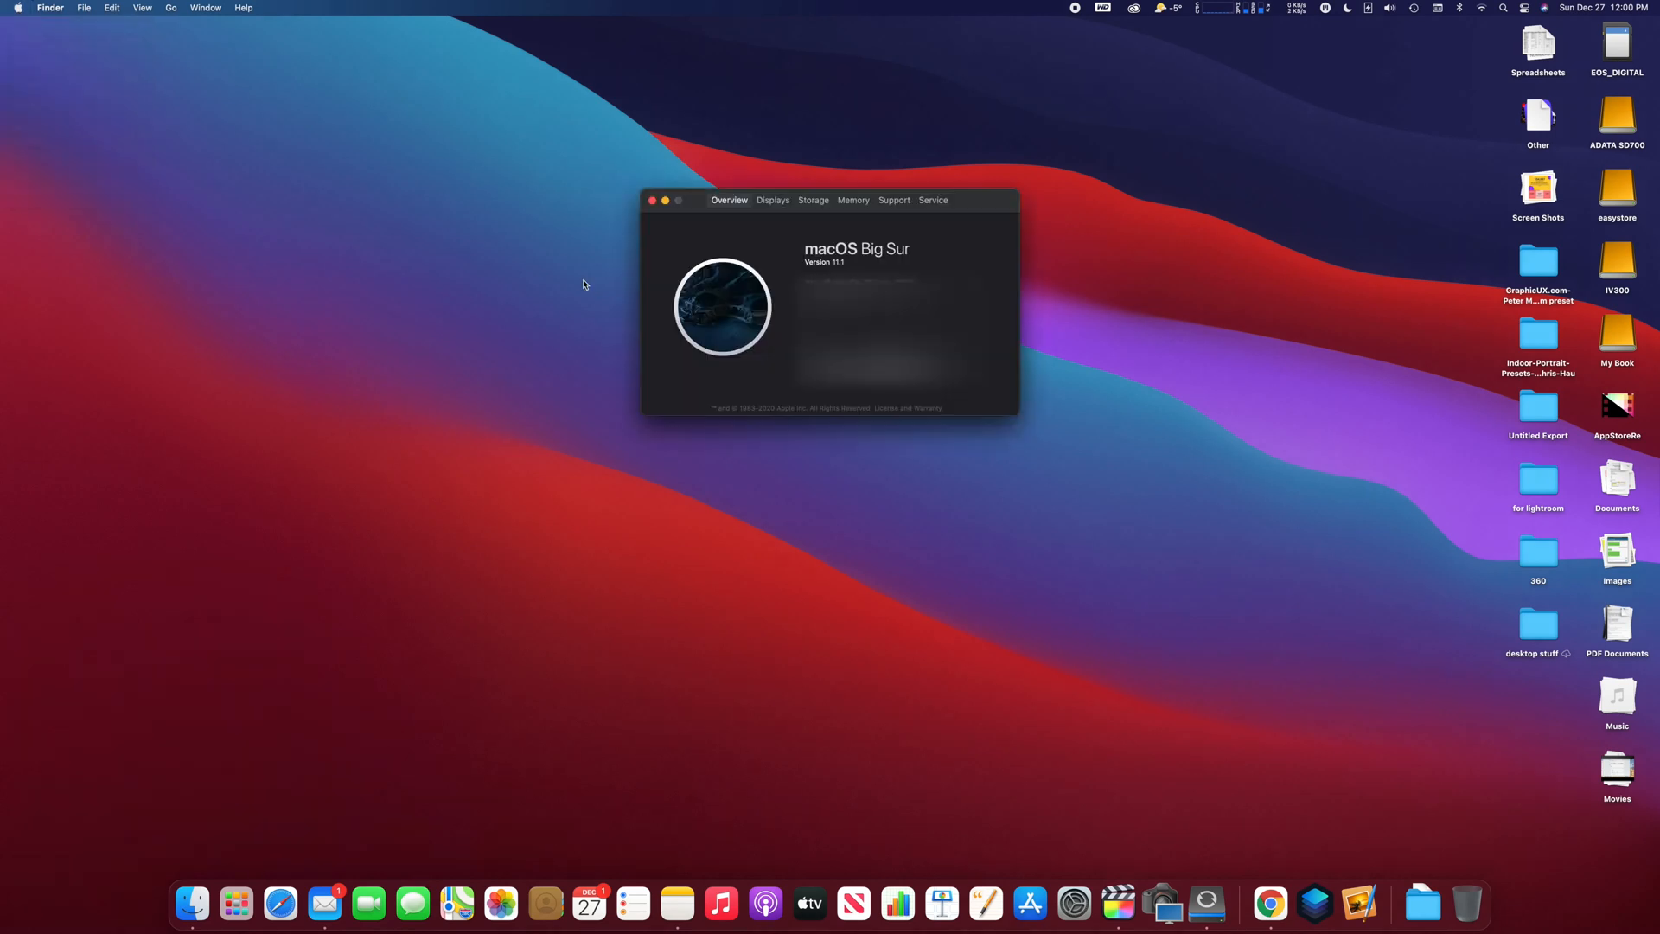
pyautogui.moveTo(891, 263)
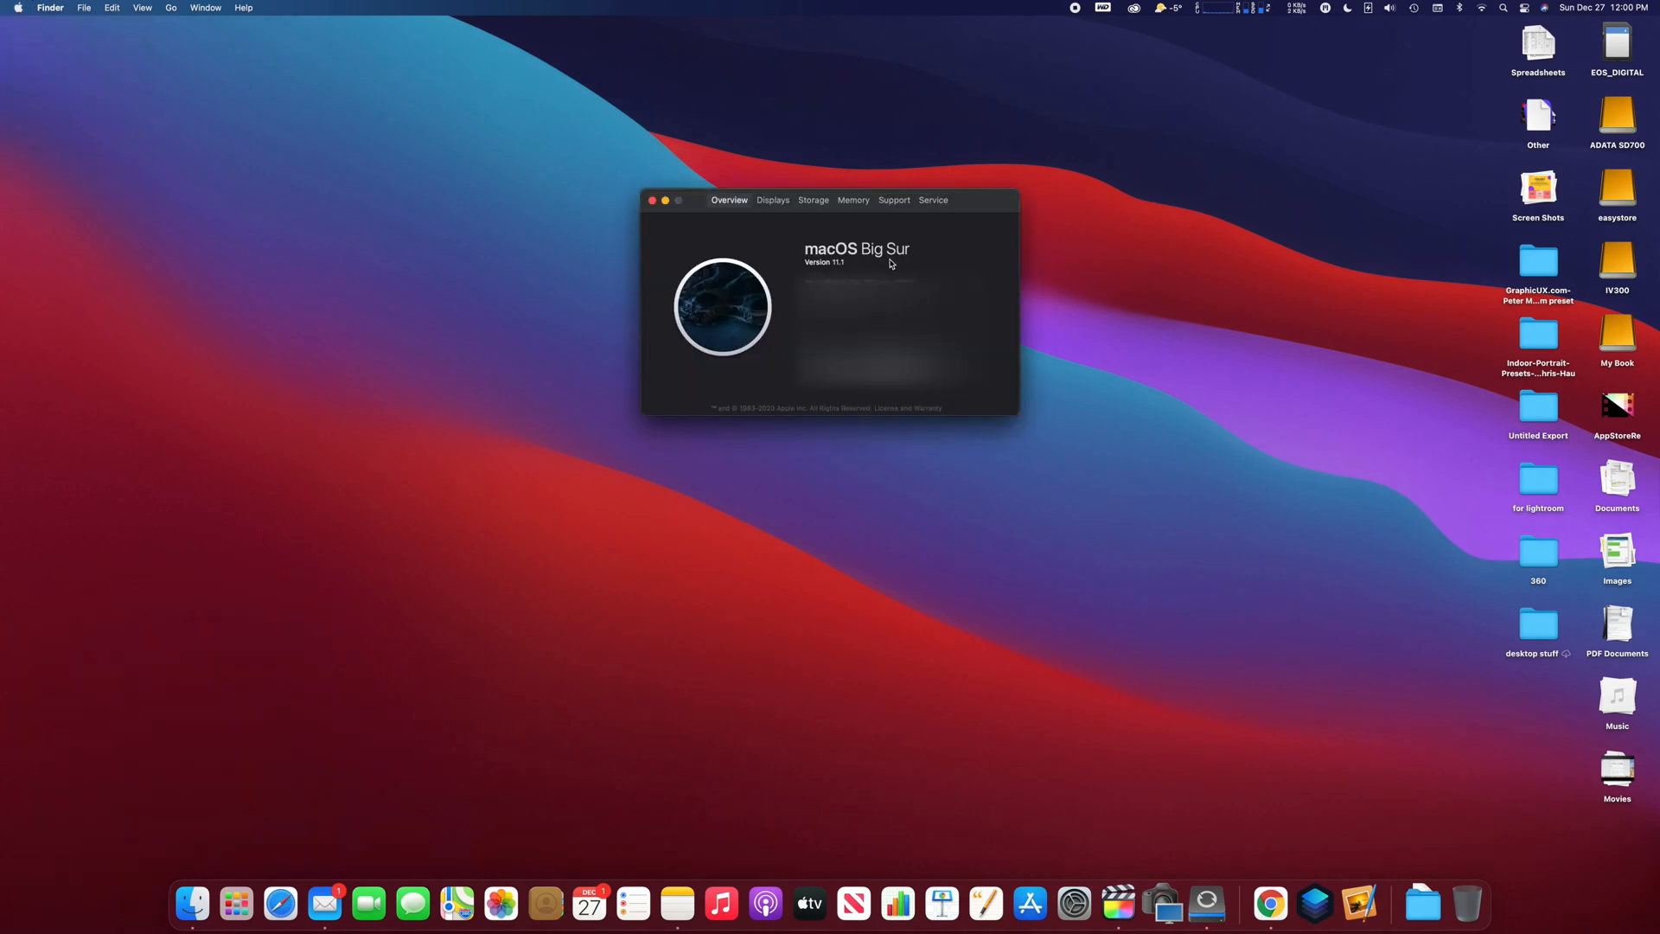